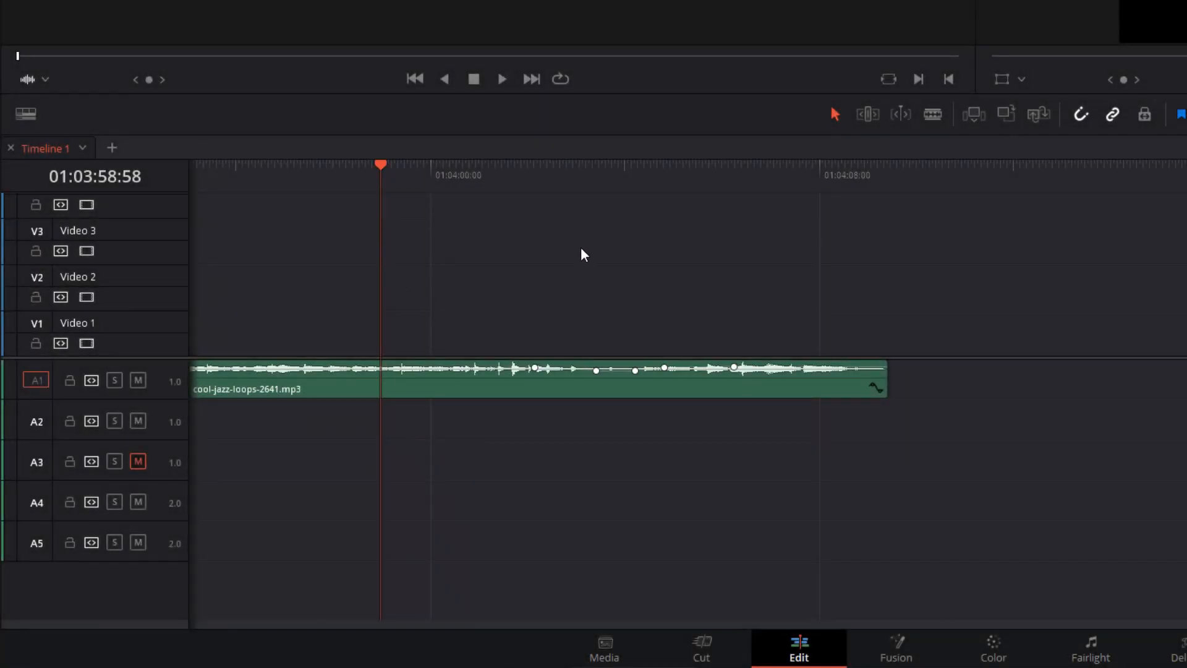
pyautogui.moveTo(615, 351)
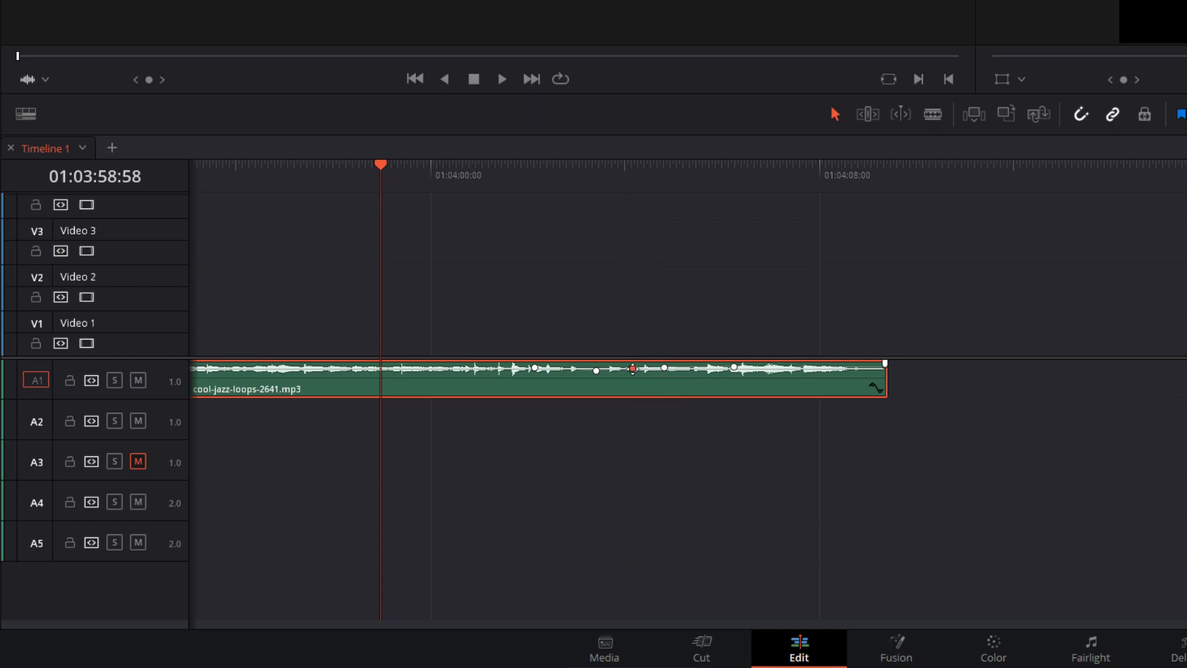
# Select a volume keyframe dot on the jazz clip's volume line on track A1
pyautogui.rightClick(633, 369)
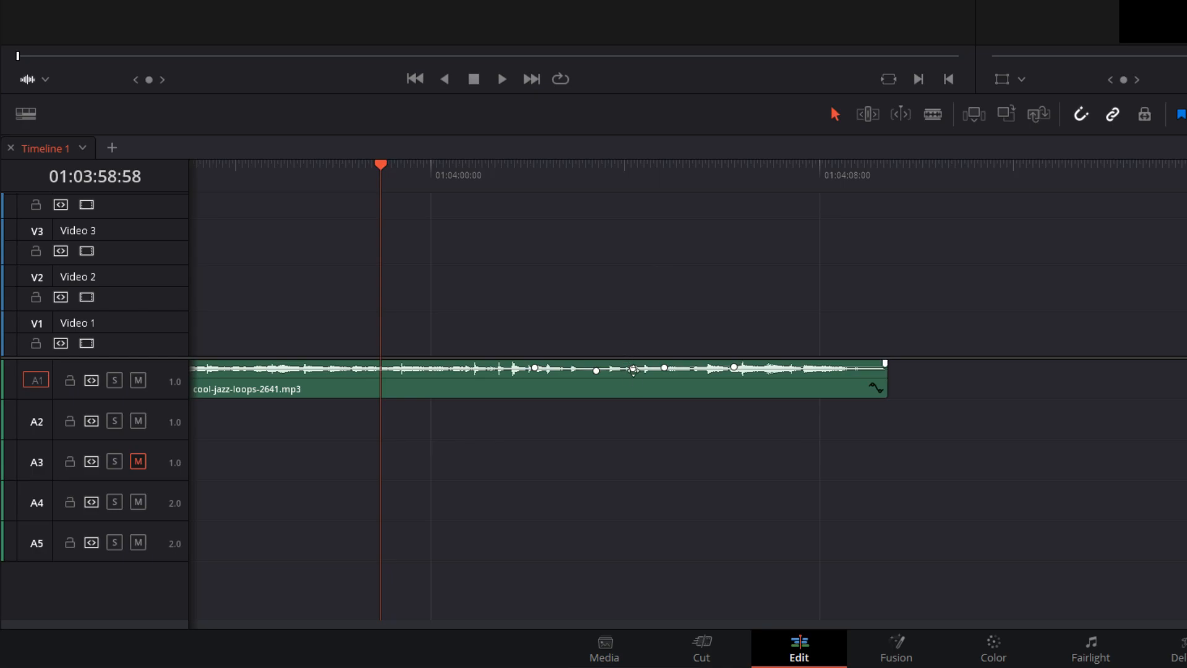
pyautogui.click(634, 369)
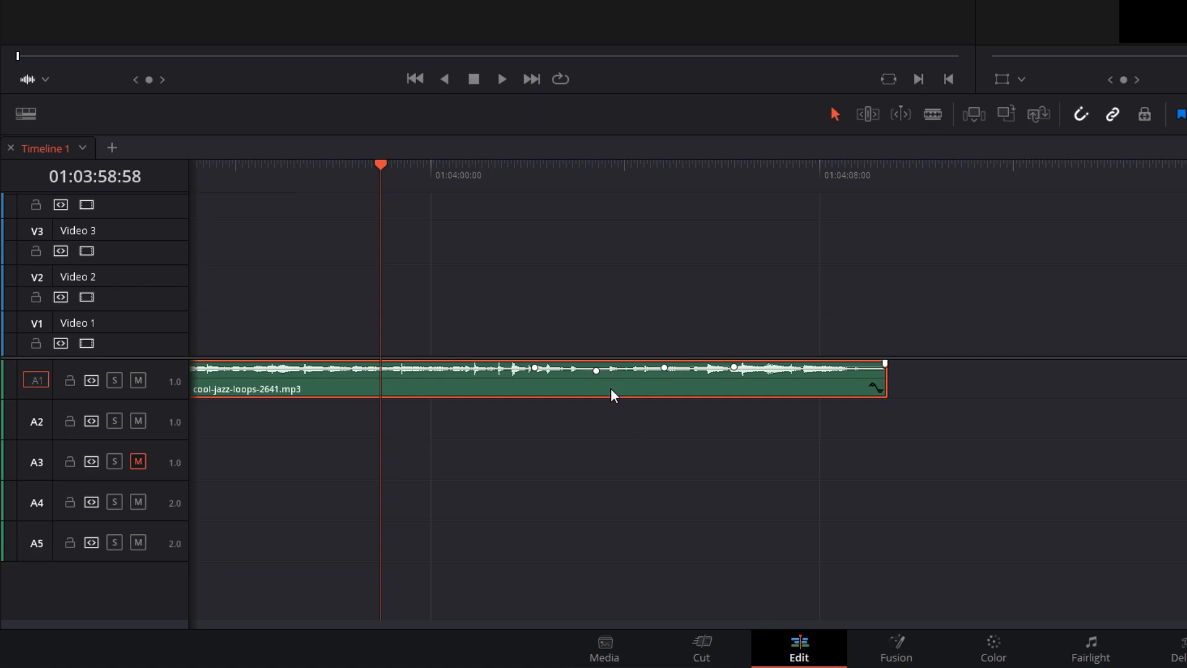
pyautogui.moveTo(598, 378)
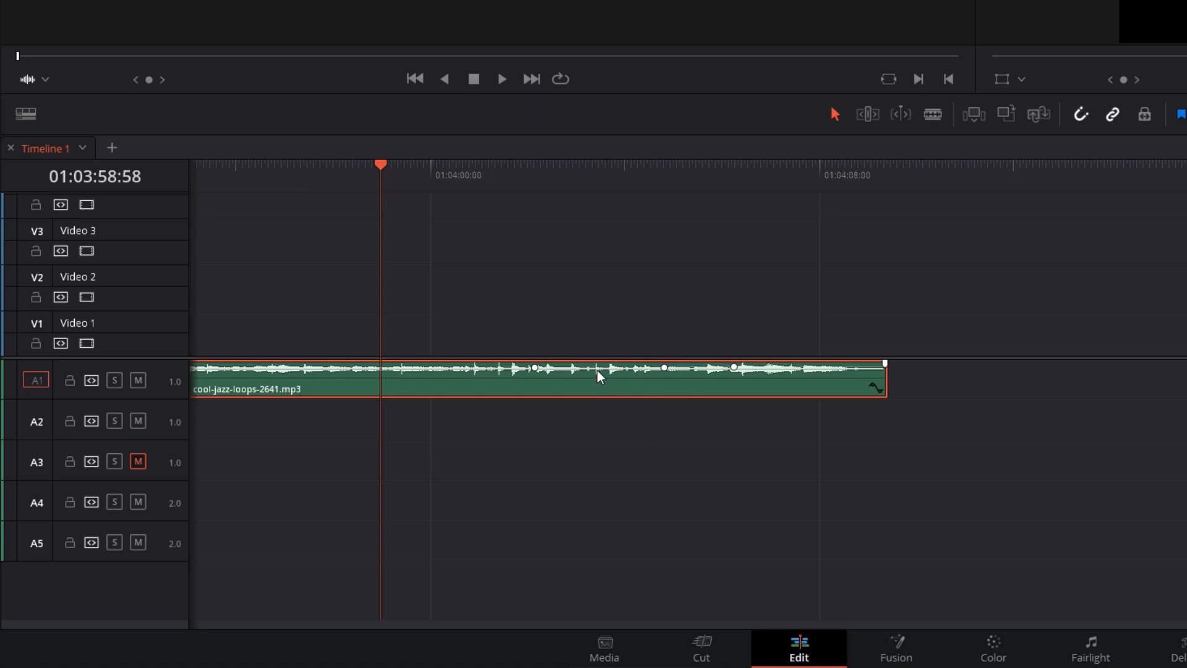
pyautogui.moveTo(667, 375)
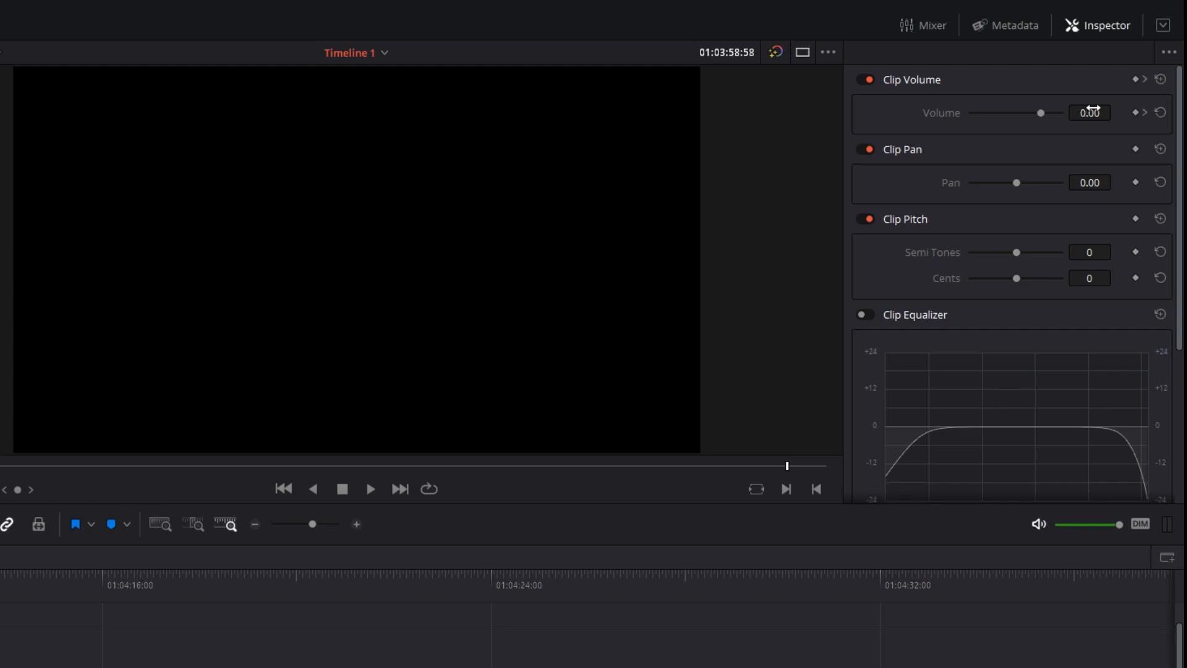
pyautogui.moveTo(1157, 72)
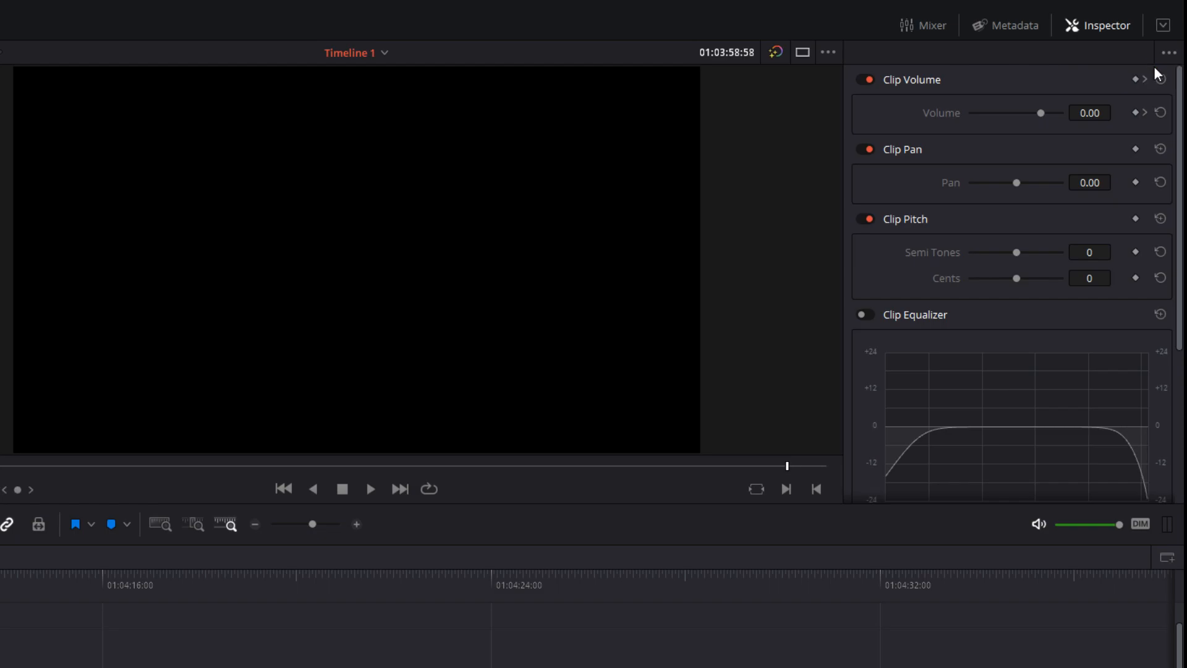